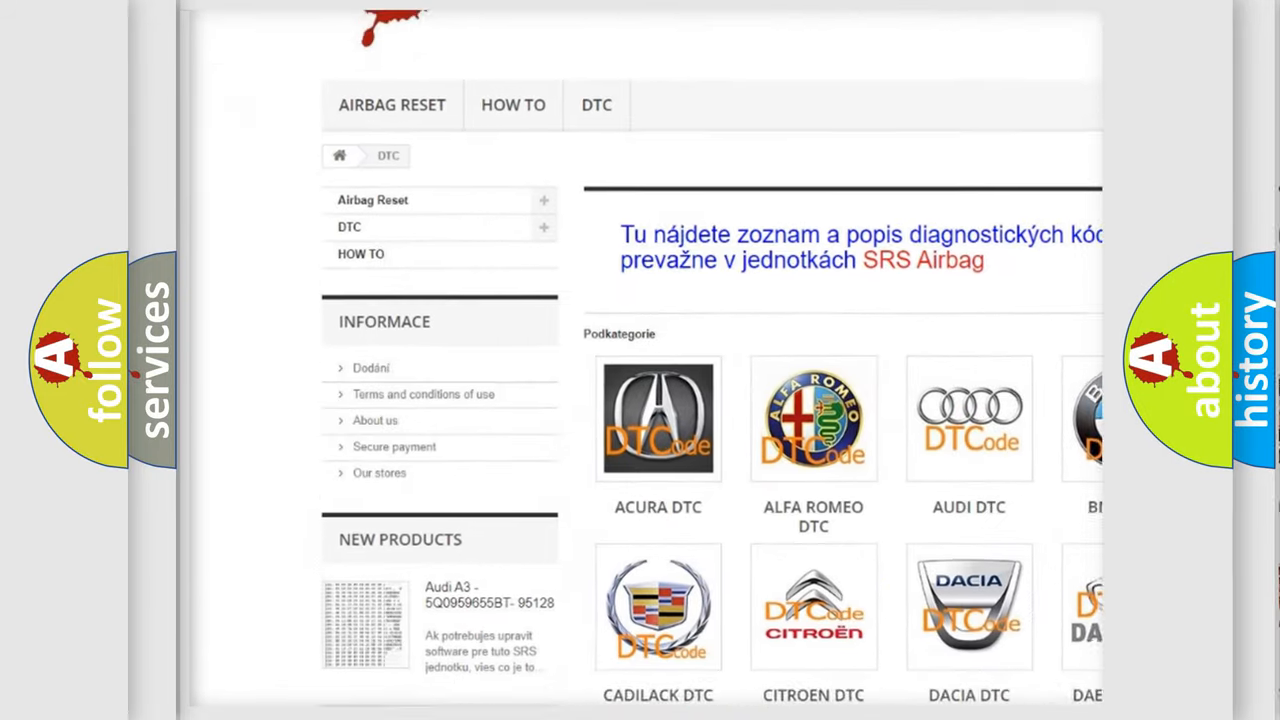
pyautogui.scroll(-3)
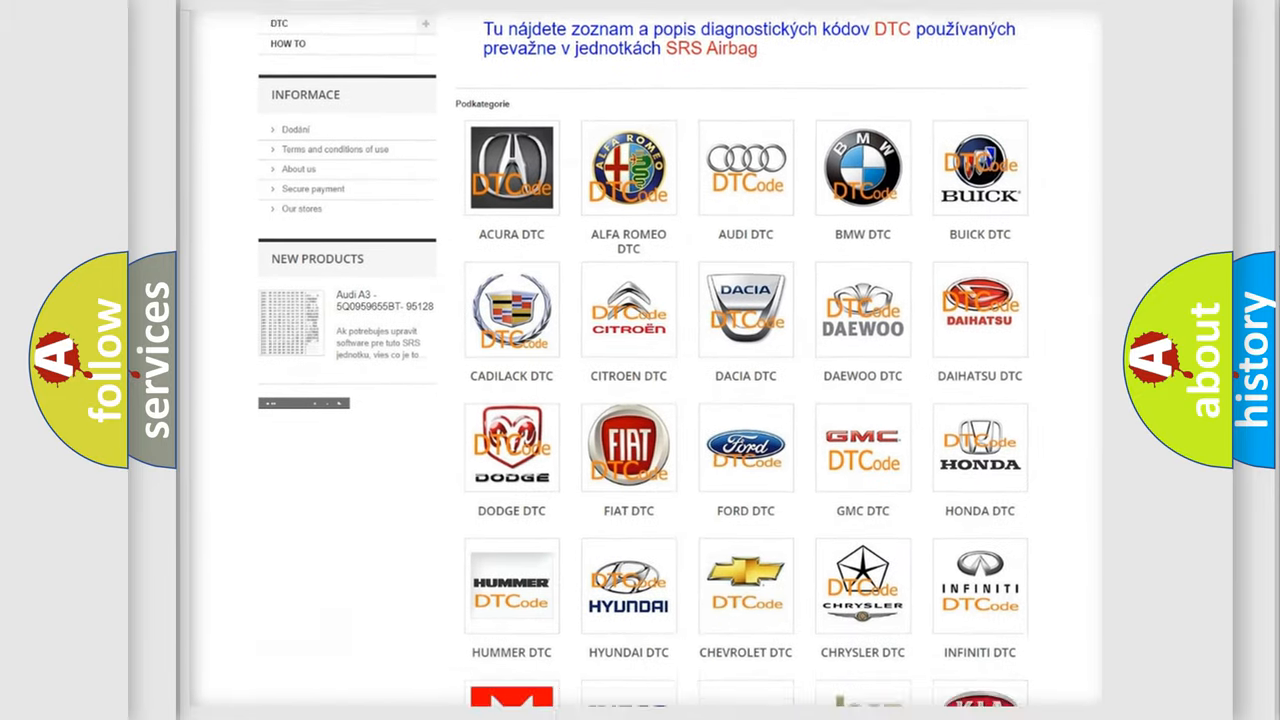
pyautogui.scroll(-3)
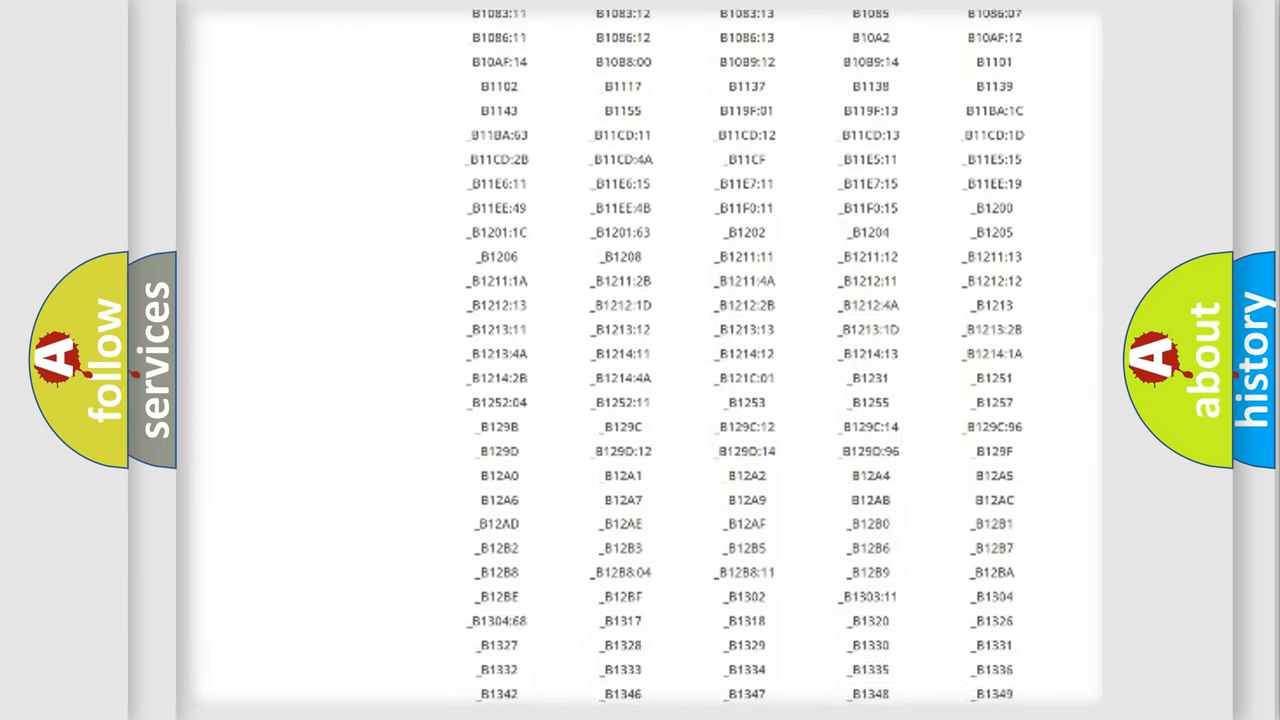
pyautogui.scroll(-3)
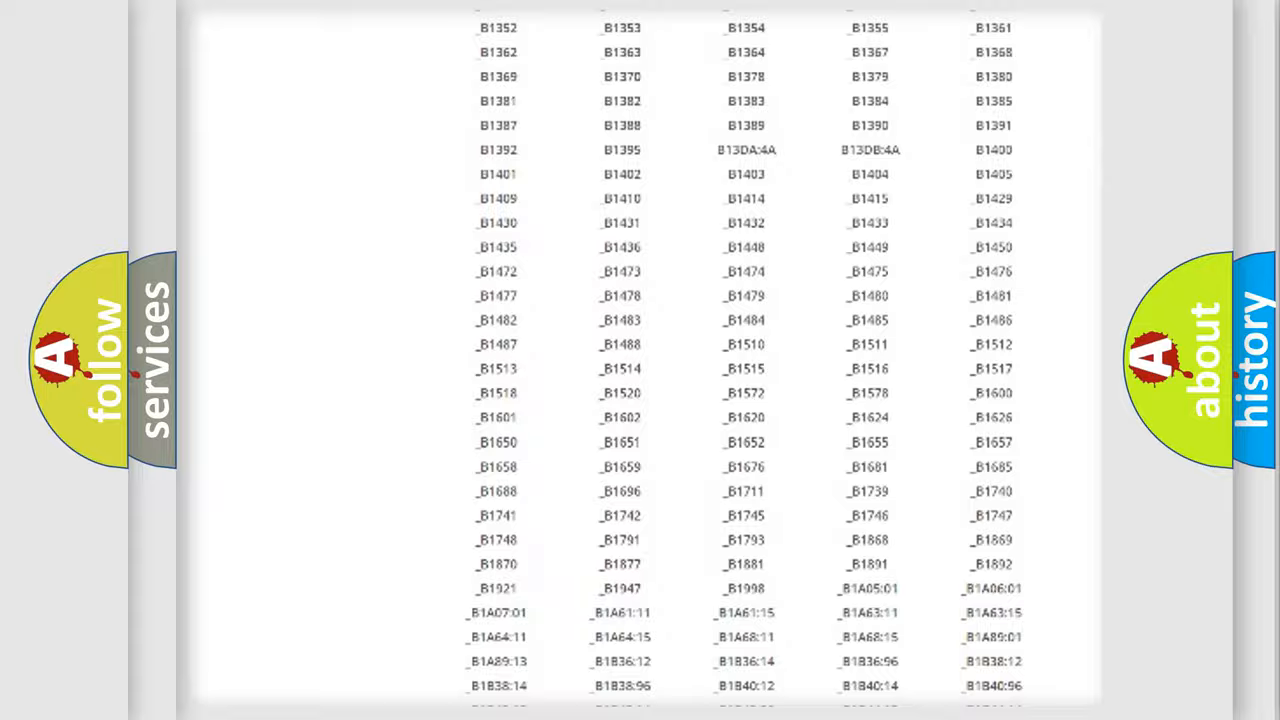